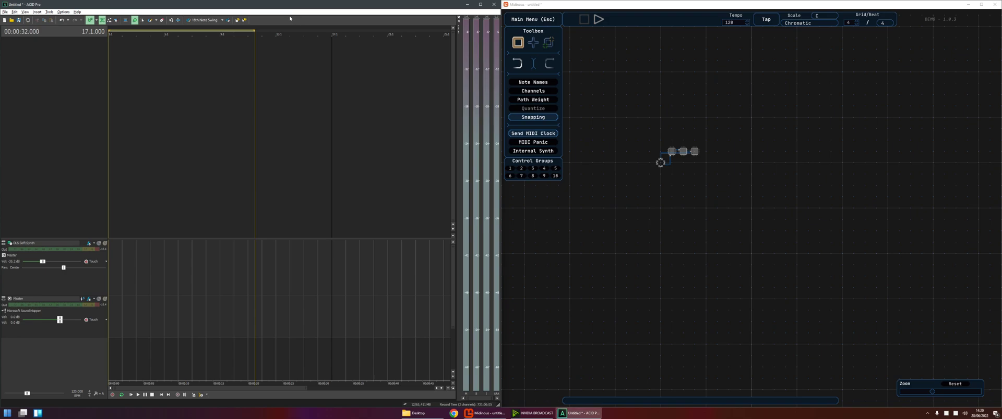
Toggle ACID Pro's Options menu closed and open again, leaving it open
left_click(62, 11)
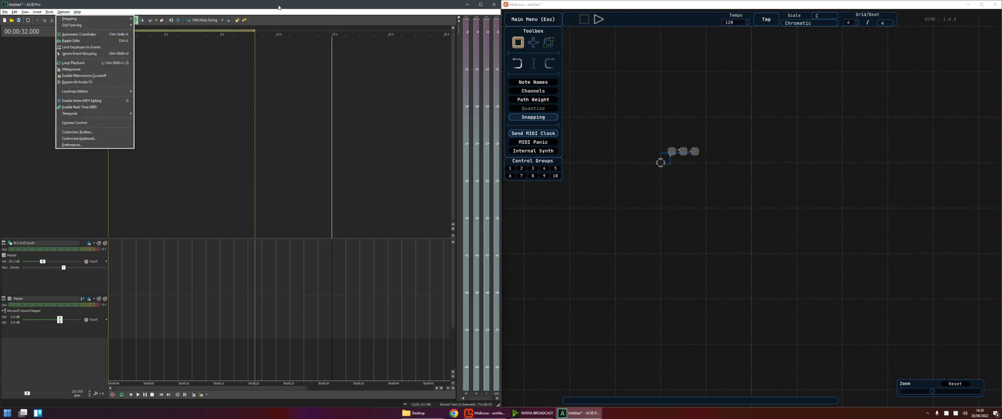
left_click(63, 11)
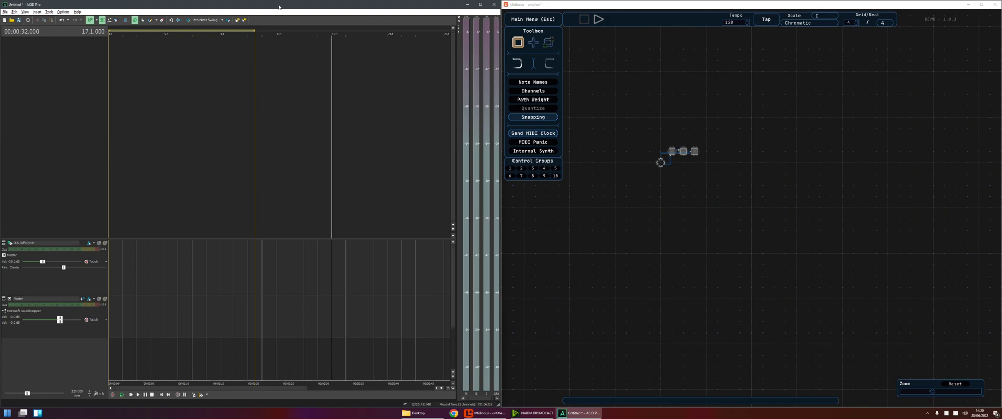
left_click(63, 11)
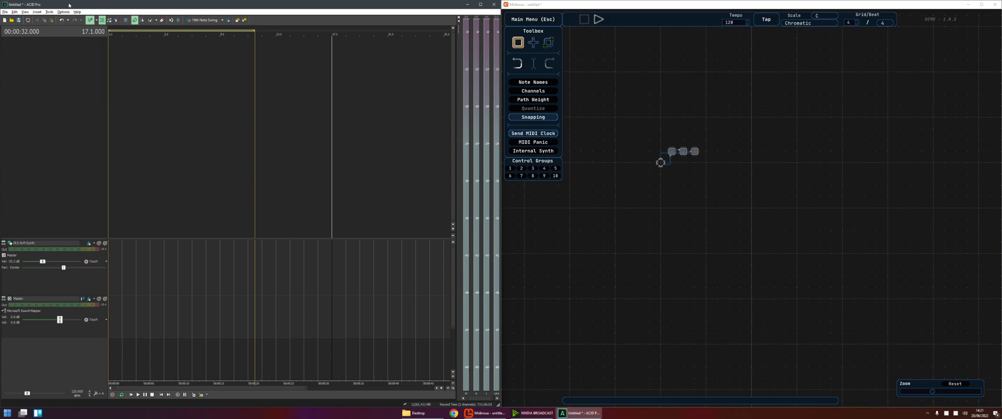
left_click(62, 12)
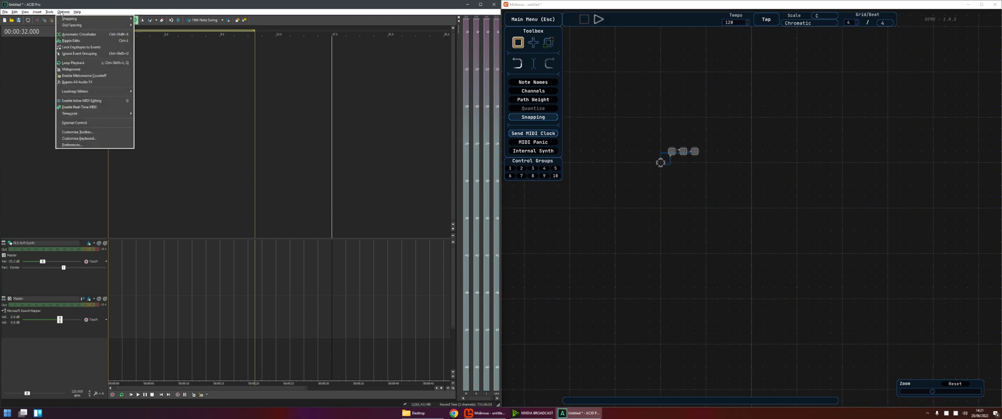
In Preferences, enable both Midinous ports as MIDI inputs, then view the Sync settings
left_click(71, 145)
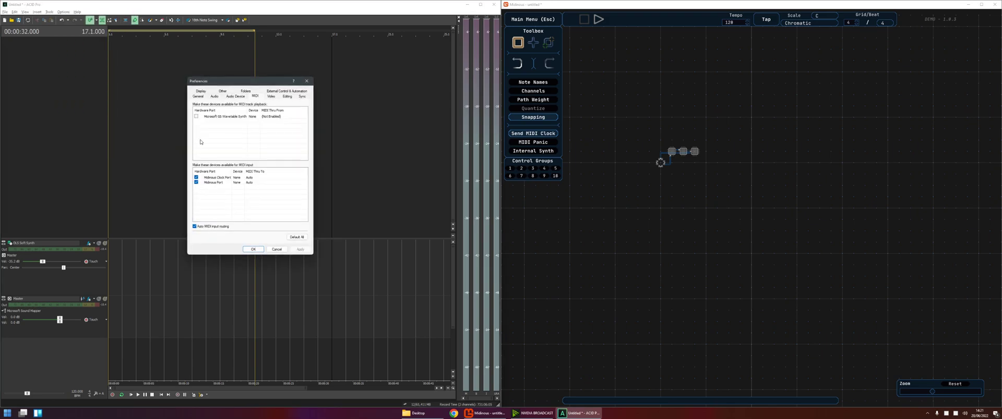
mouse_move(273, 138)
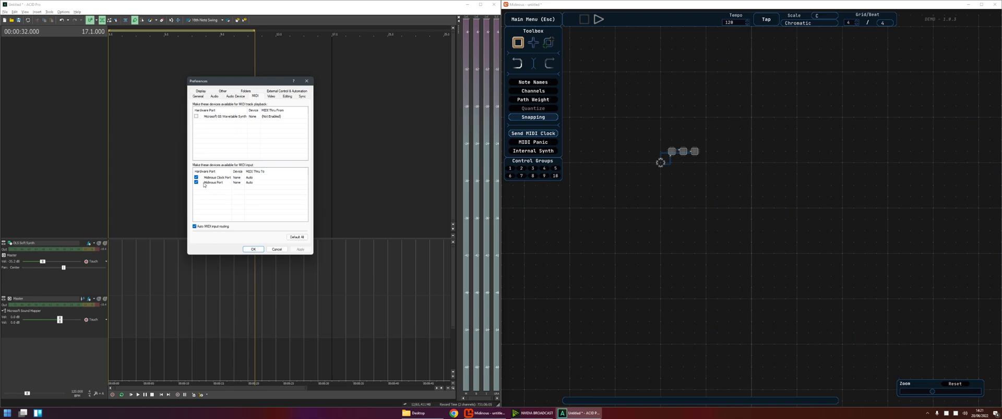
mouse_move(208, 186)
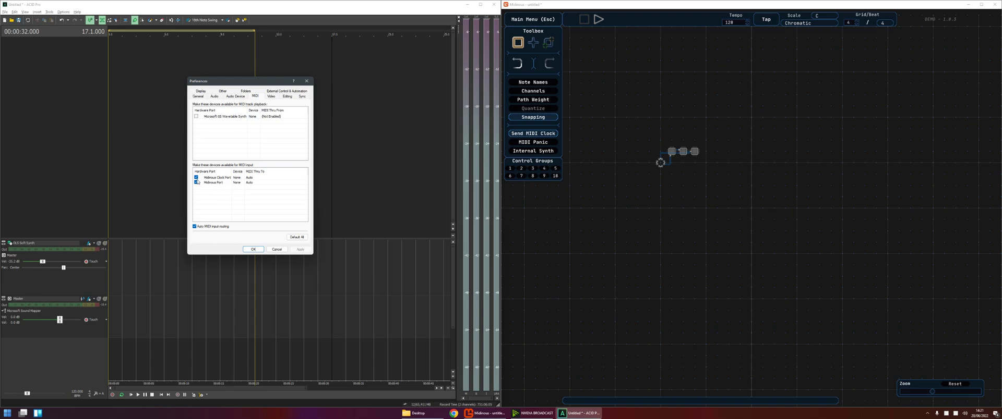
left_click(197, 183)
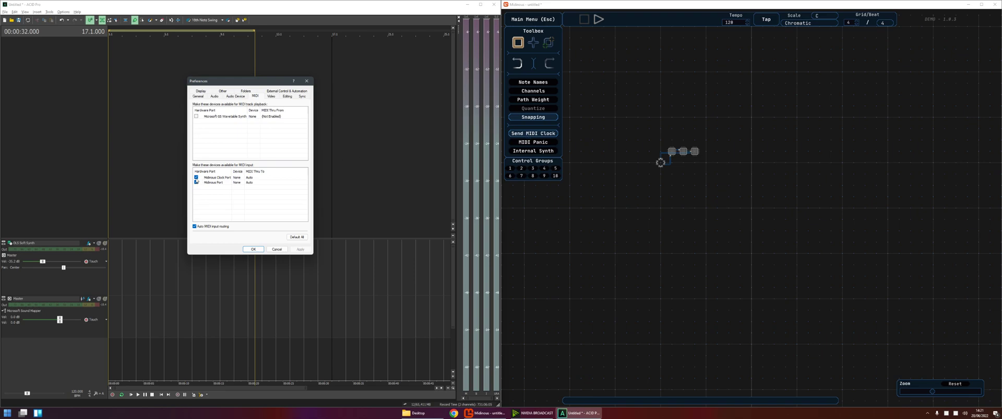
left_click(196, 183)
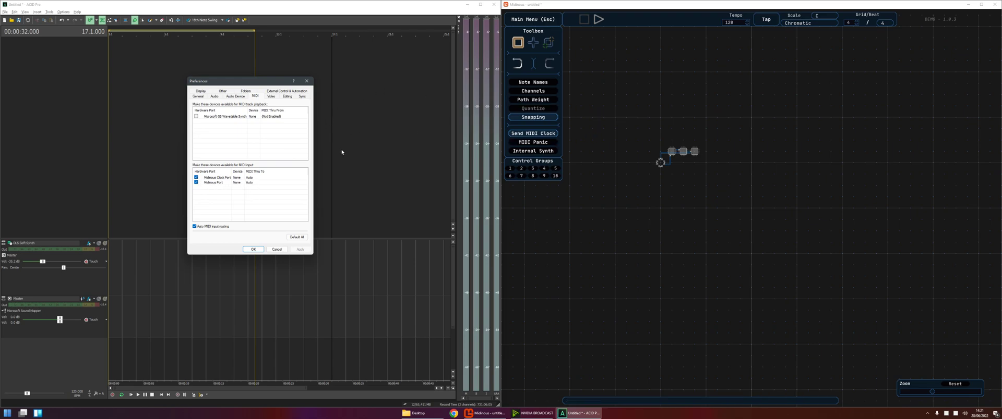
mouse_move(231, 121)
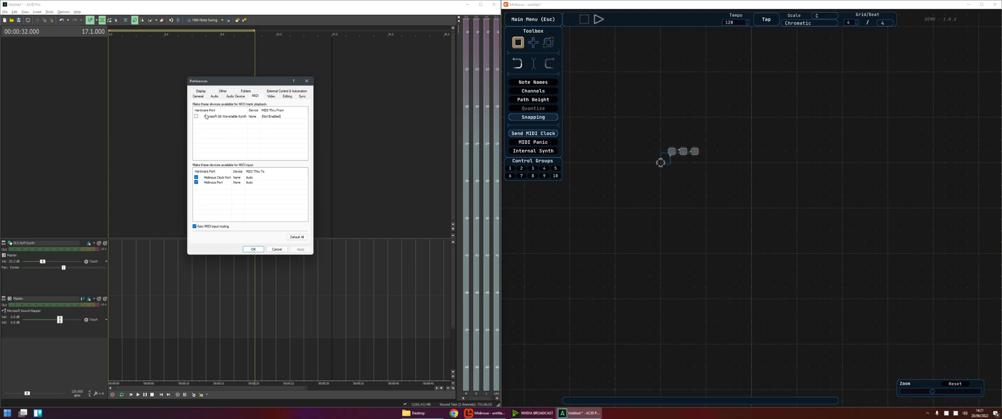
mouse_move(211, 119)
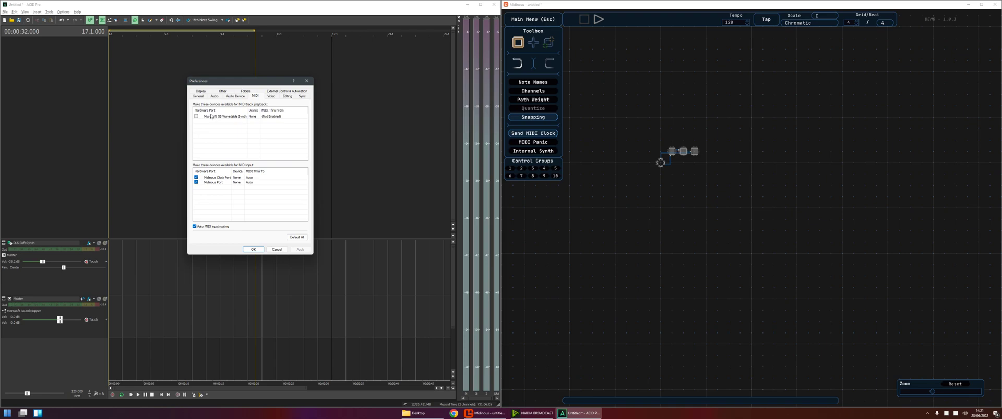
mouse_move(276, 132)
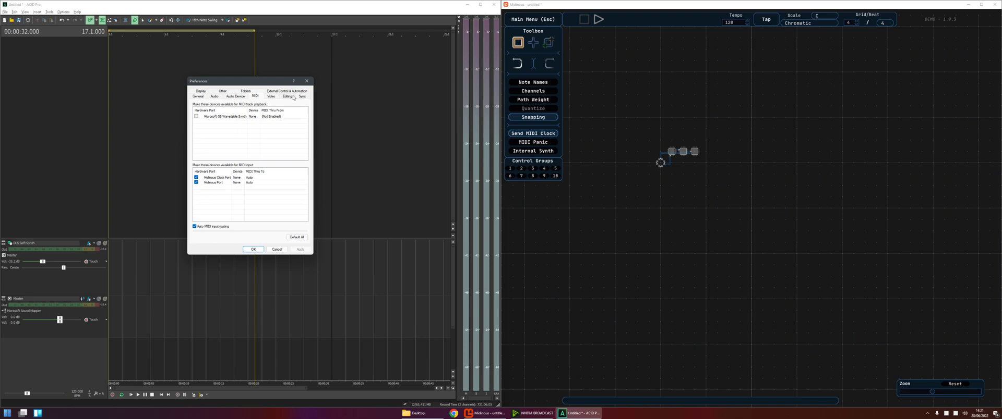
left_click(301, 97)
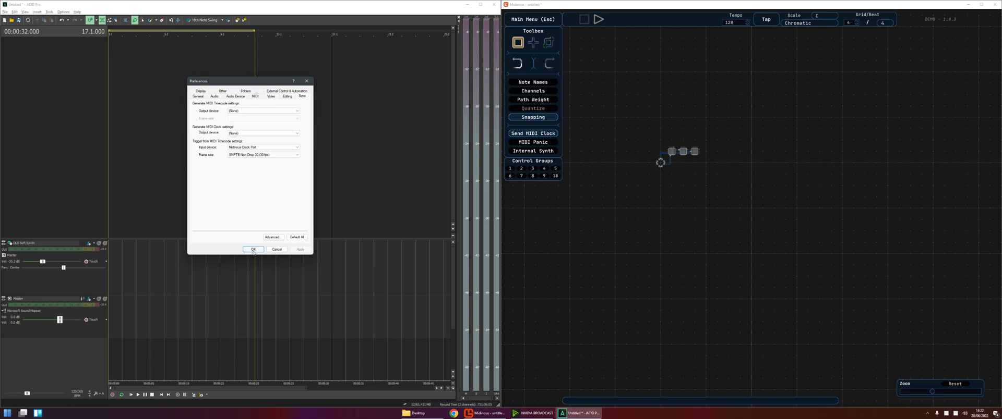
Confirm and close the Preferences dialog, bringing the Options menu back up
left_click(63, 11)
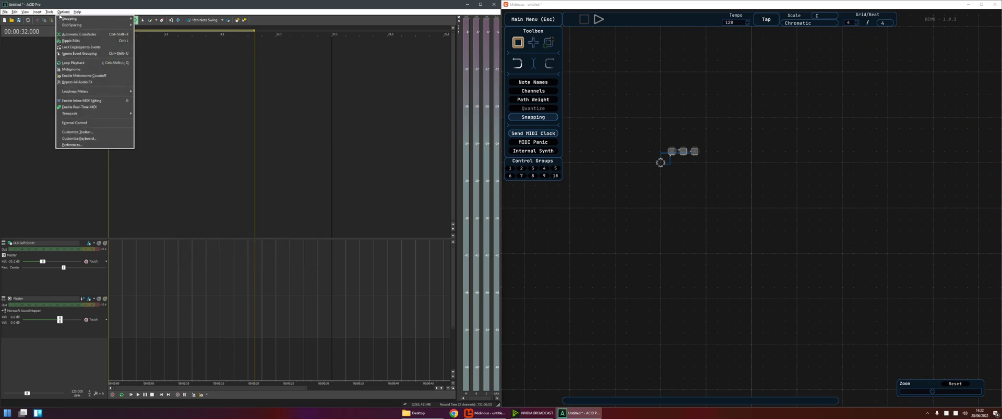
mouse_move(80, 106)
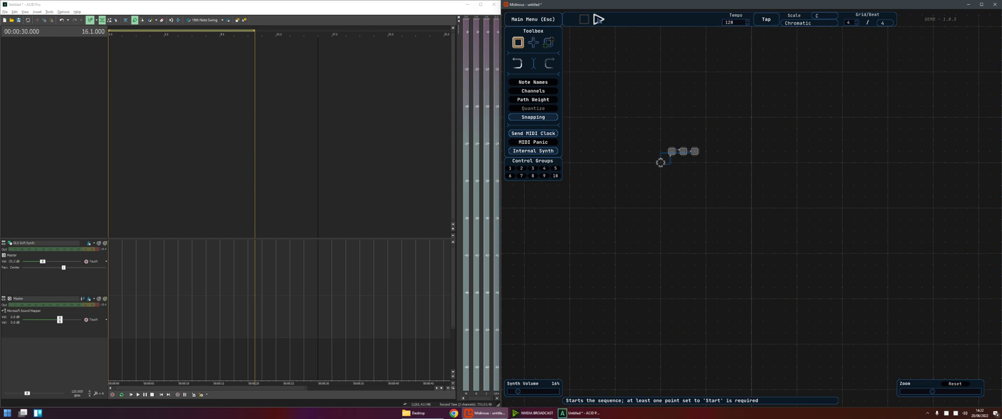
left_click(599, 19)
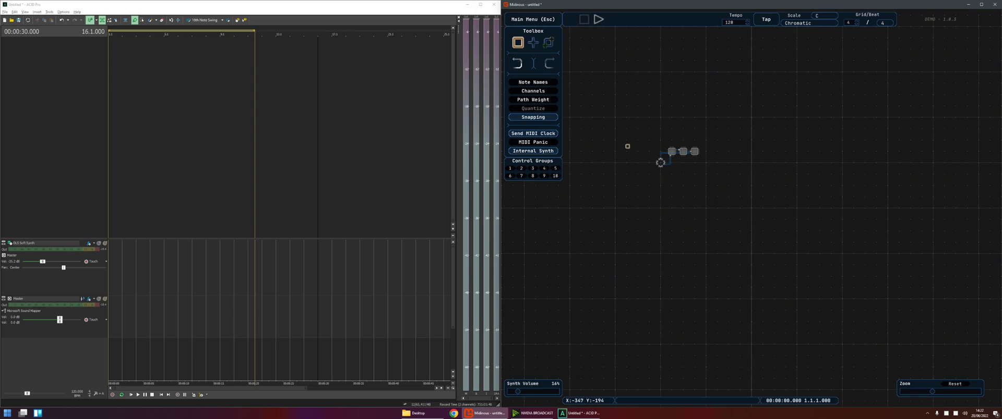
left_click_drag(627, 147, 651, 170)
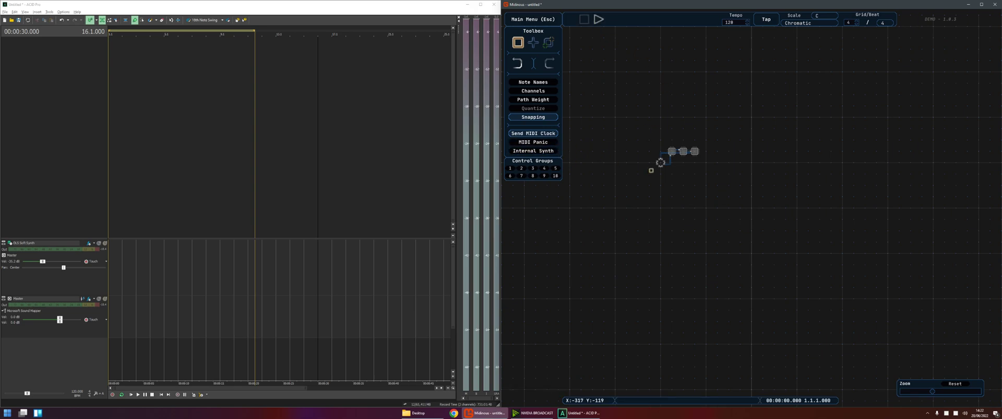
left_click(598, 20)
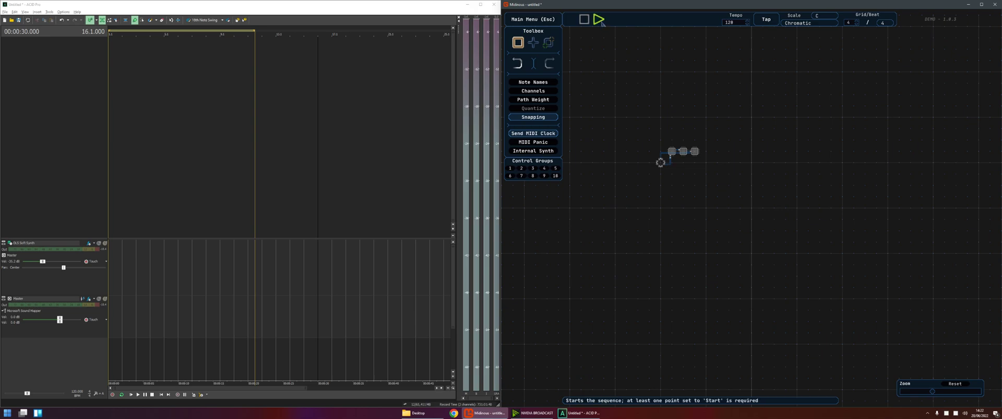
left_click(582, 19)
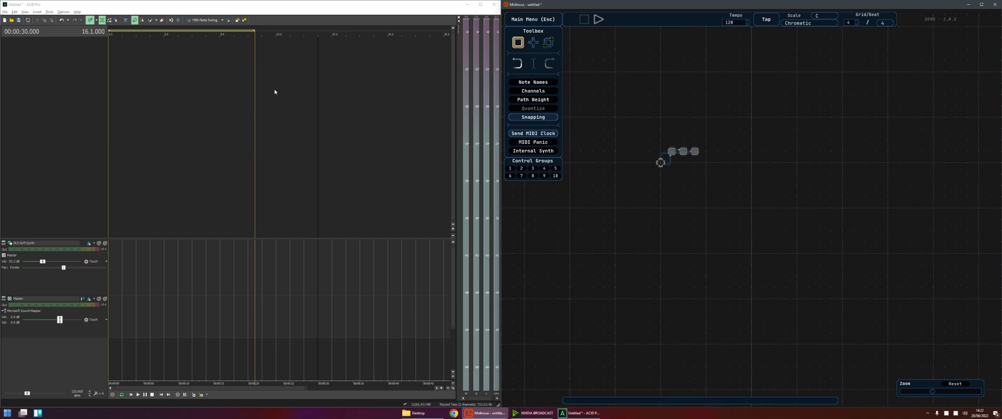
mouse_move(90, 97)
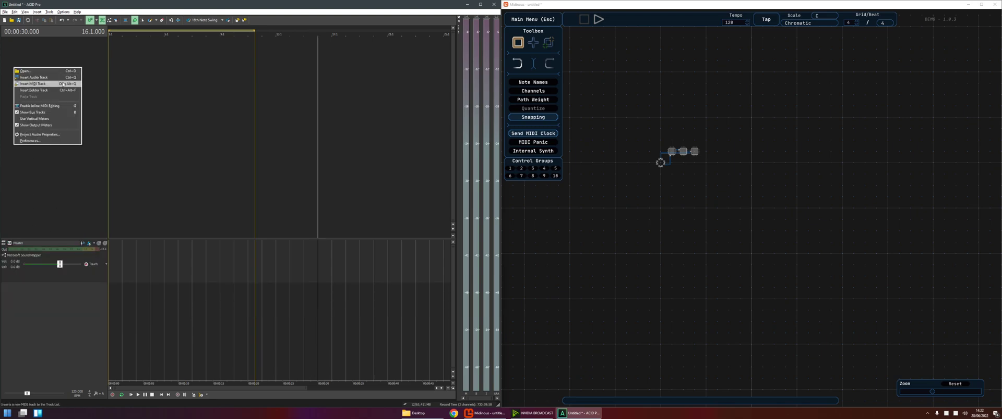
left_click(31, 83)
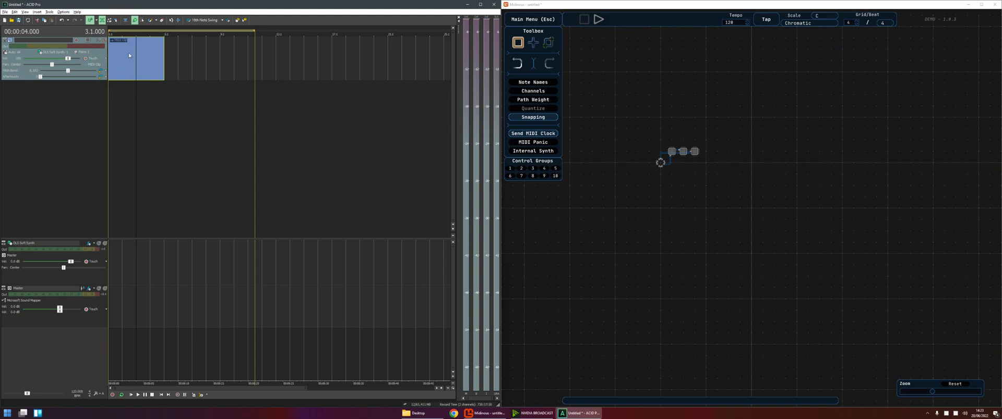
mouse_move(21, 64)
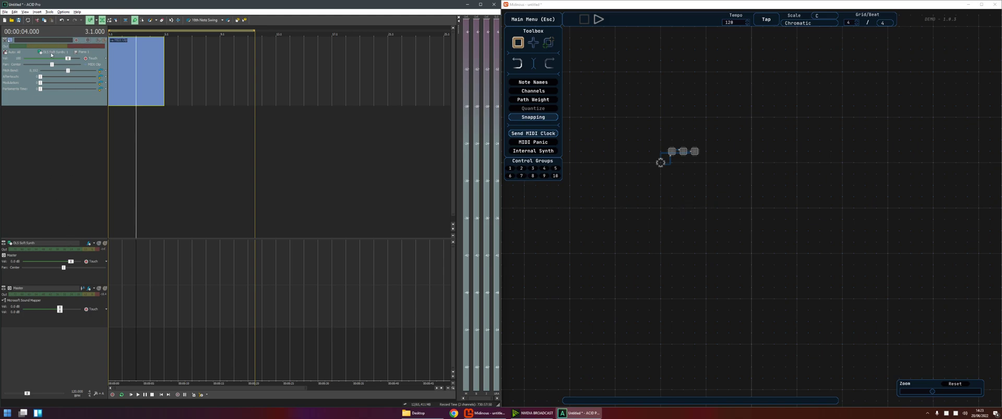
mouse_move(57, 59)
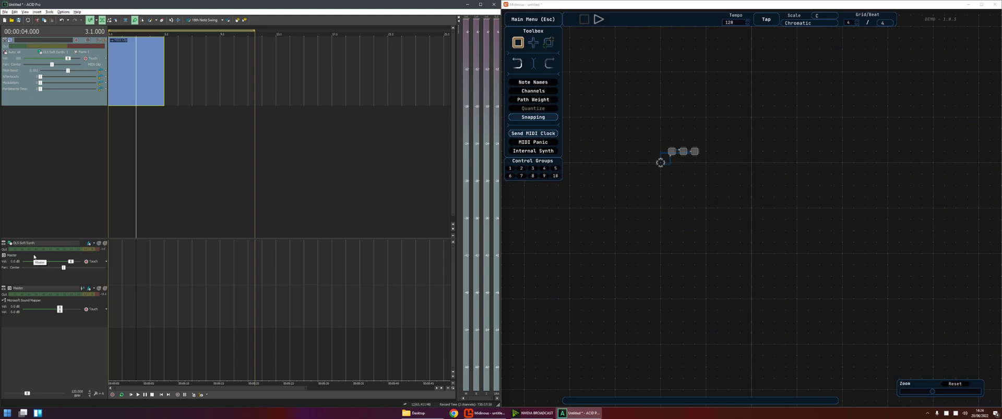
mouse_move(39, 262)
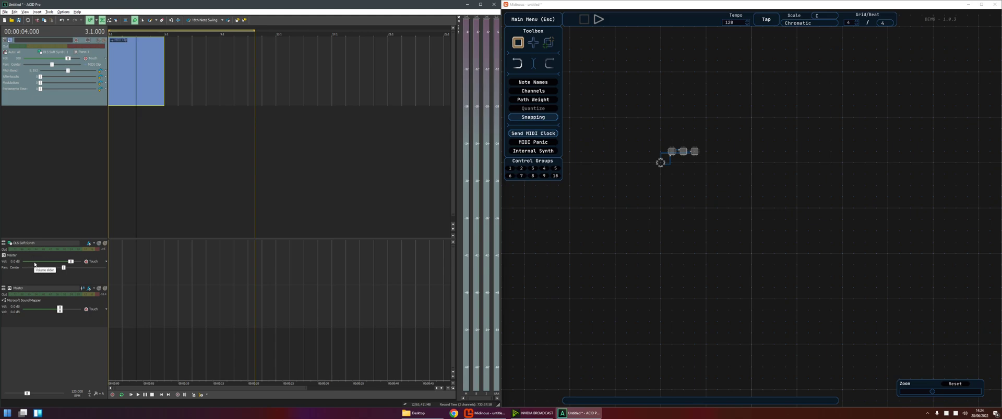
mouse_move(42, 255)
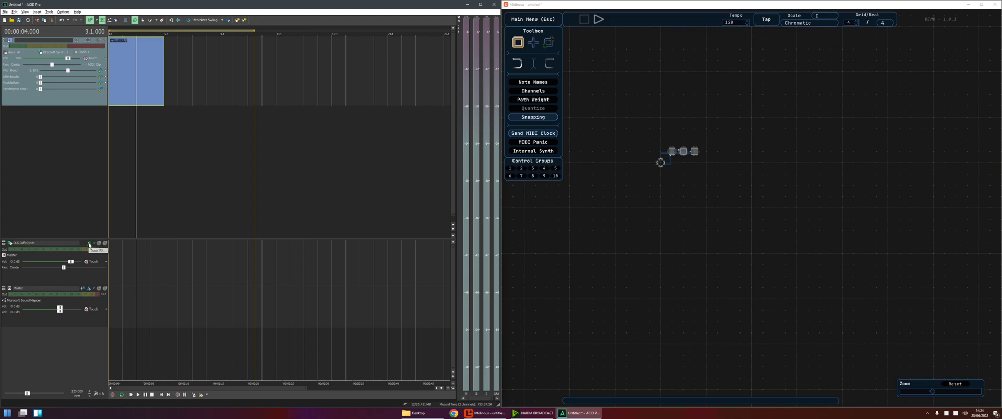
Open the DLS Soft Synth plug-in window and close it again
left_click(88, 244)
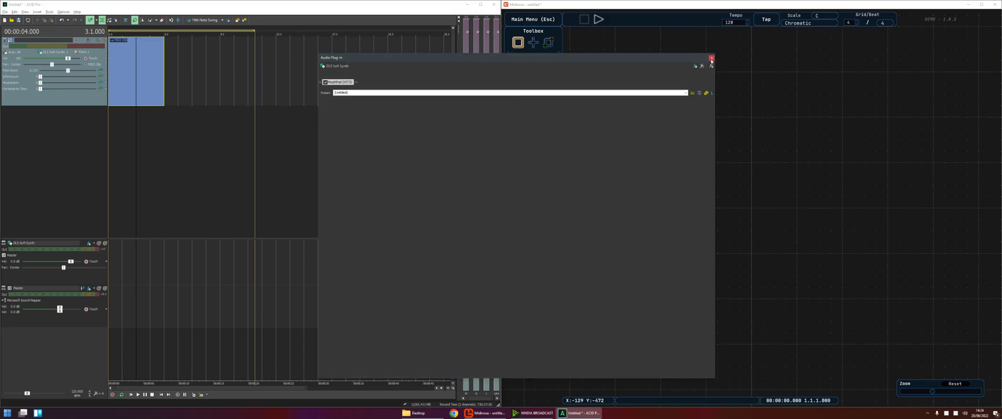
left_click(711, 57)
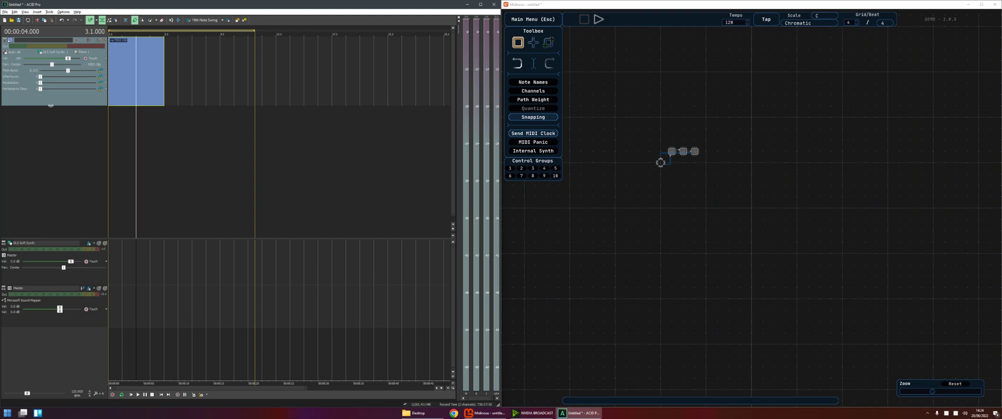
mouse_move(51, 105)
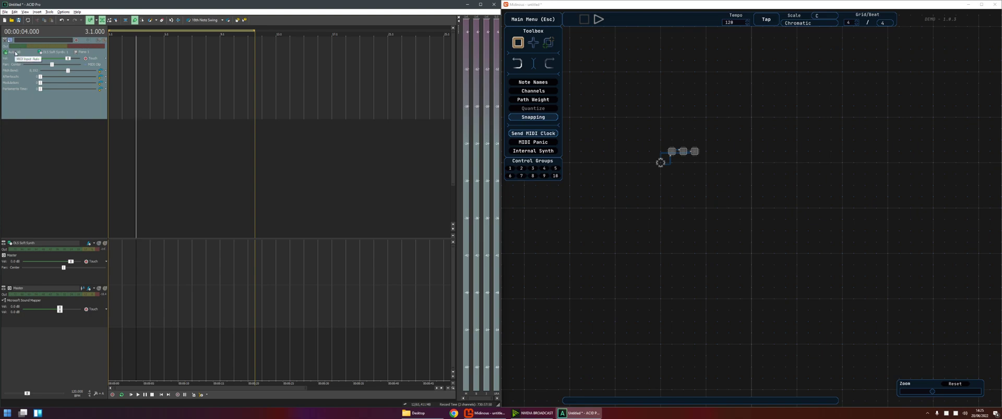
Clear the track via its header menu and set its MIDI record input to Midinous Port
right_click(10, 39)
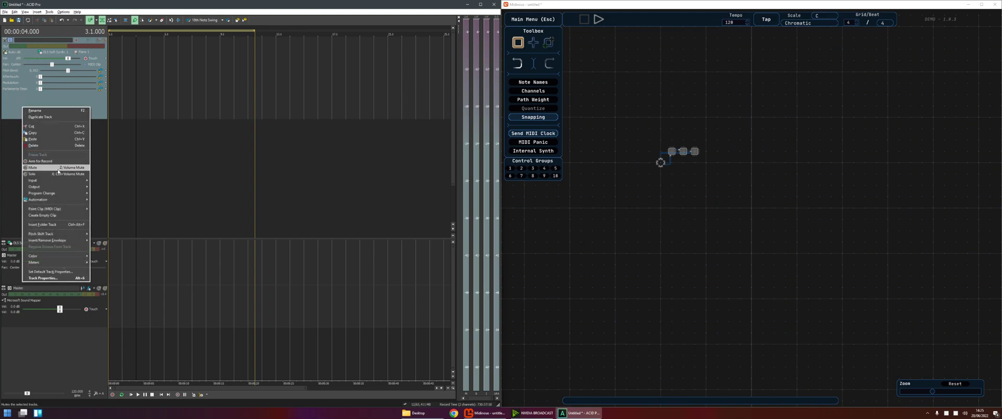
left_click(33, 180)
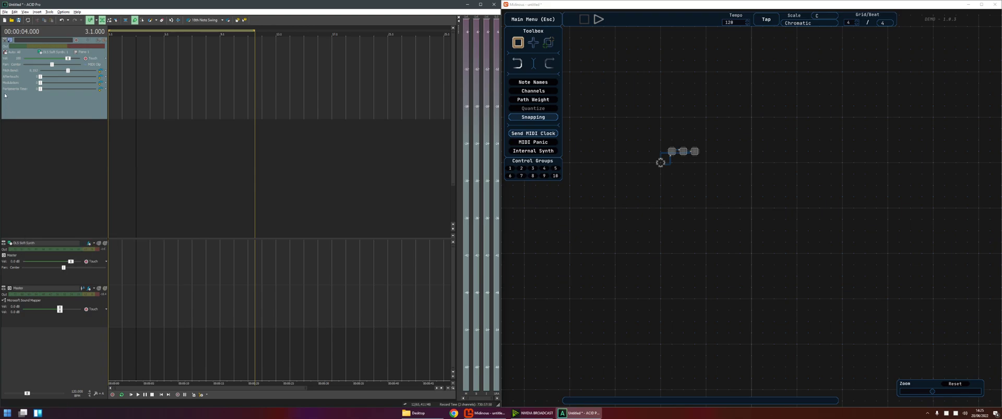
left_click(19, 52)
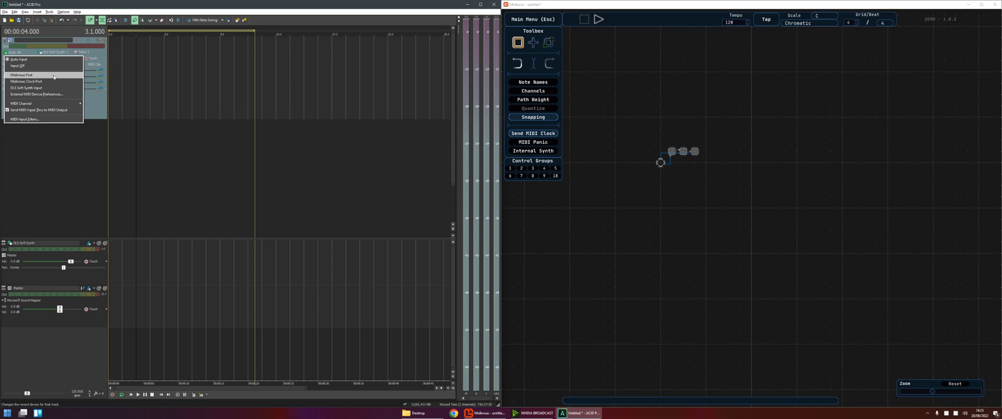
left_click(25, 75)
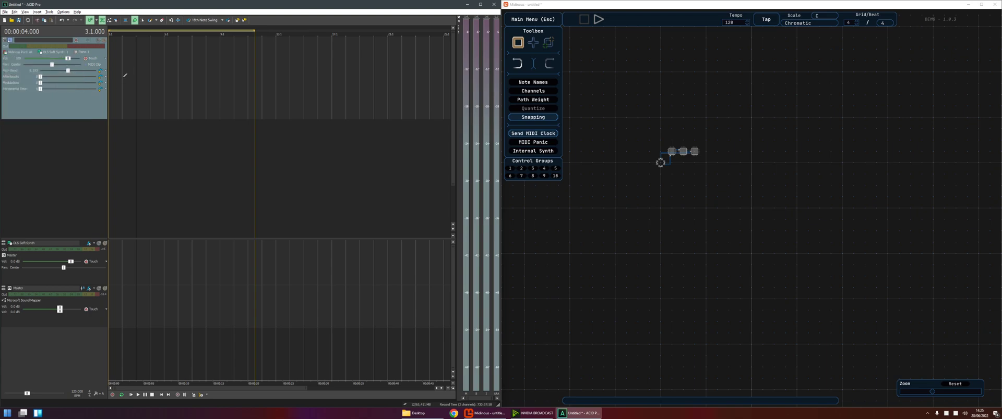
left_click(581, 18)
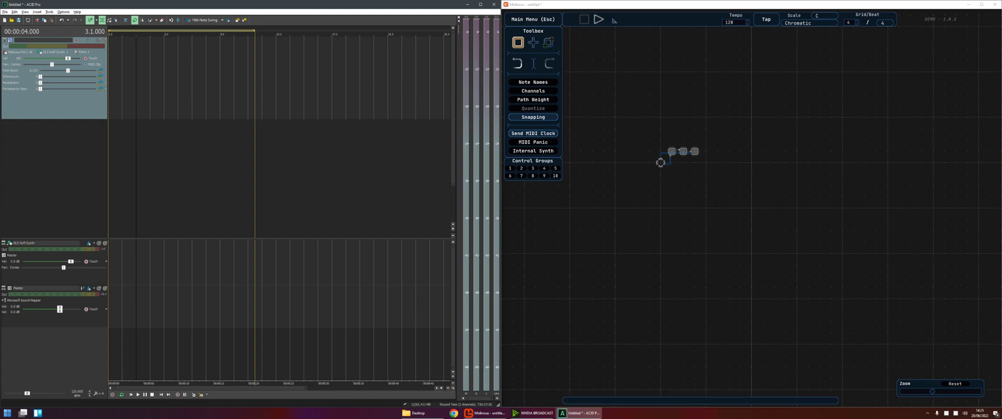
left_click(597, 18)
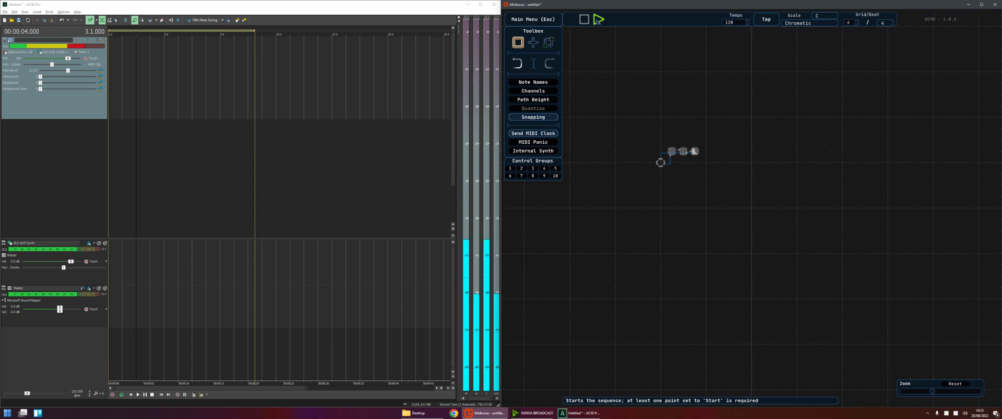
left_click(583, 18)
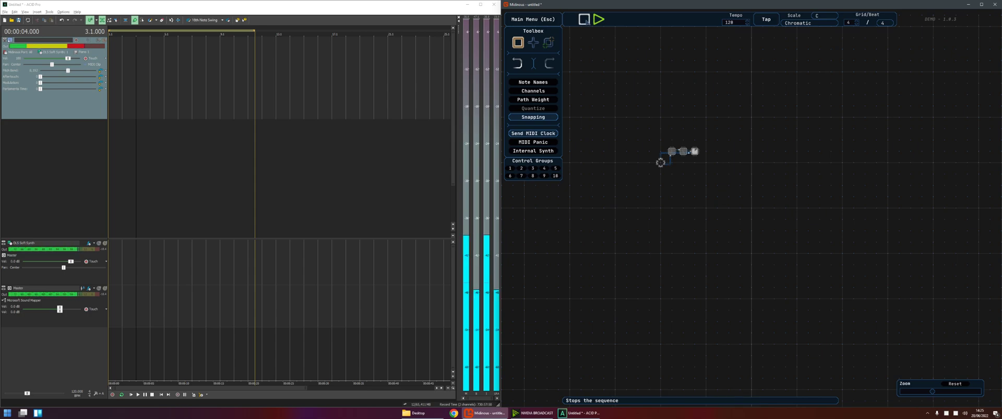
left_click(583, 19)
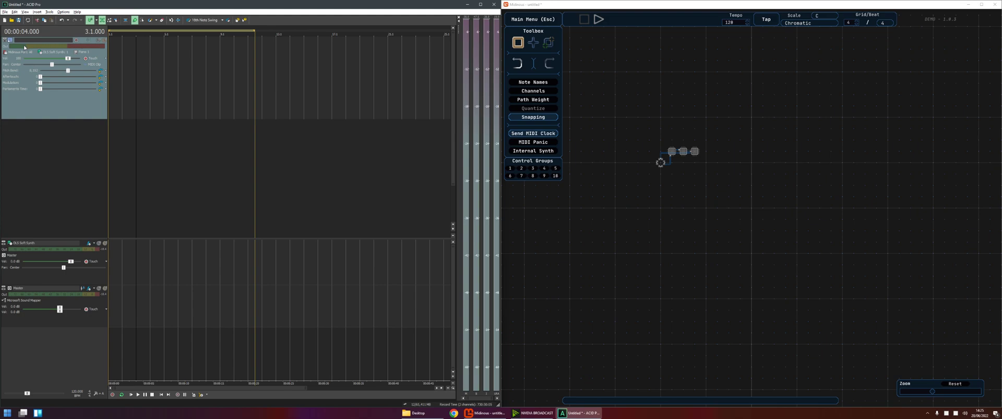
mouse_move(15, 207)
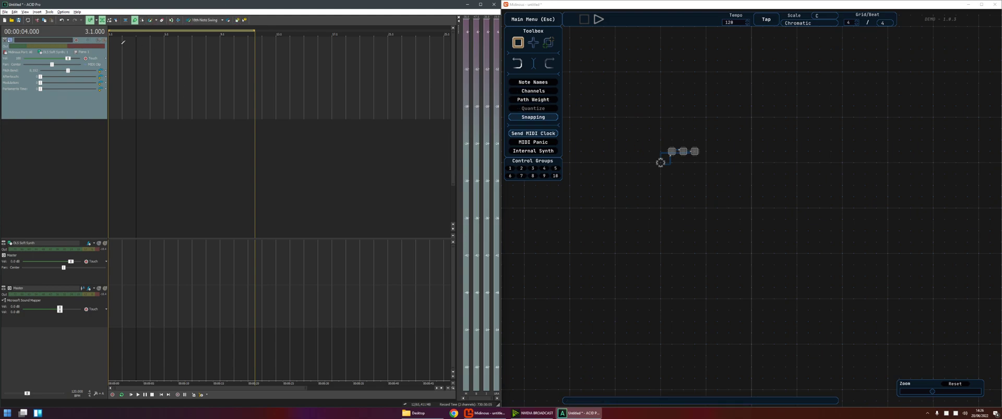
mouse_move(255, 105)
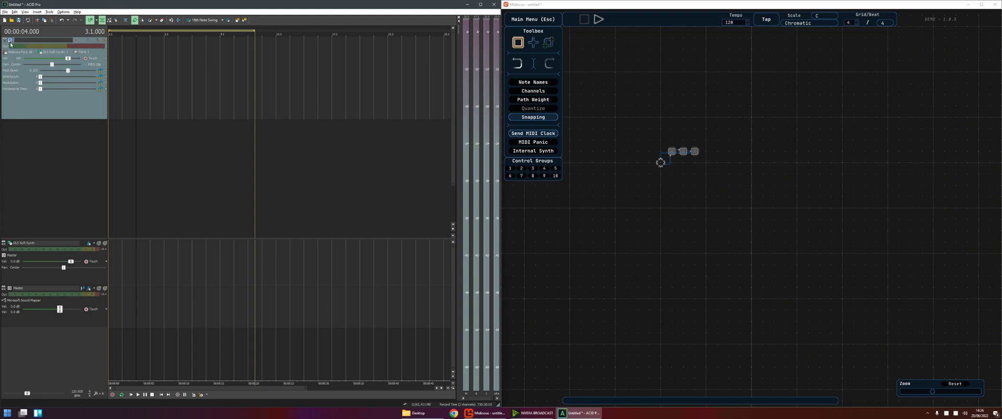
mouse_move(9, 42)
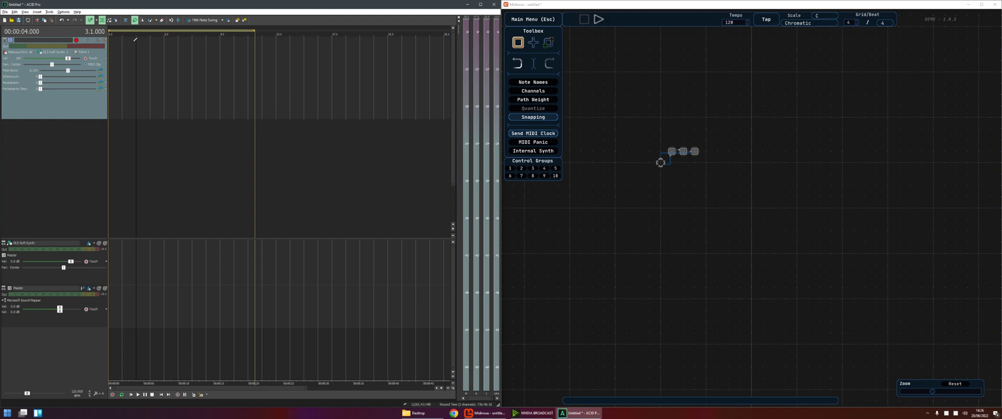
mouse_move(250, 74)
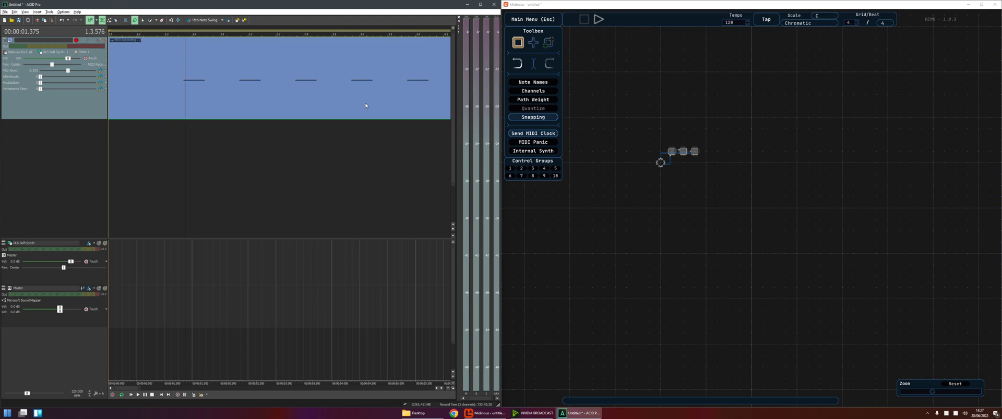
mouse_move(190, 80)
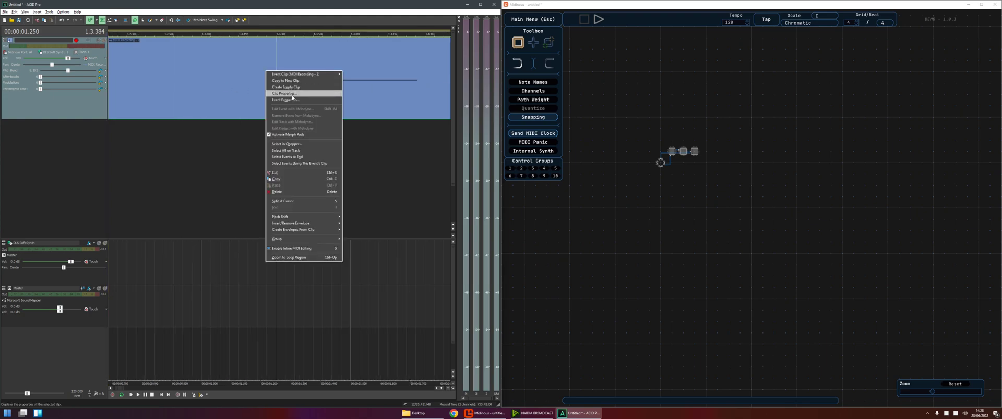
Open Clip Properties for the recorded MIDI clip to view its piano roll
left_click(283, 94)
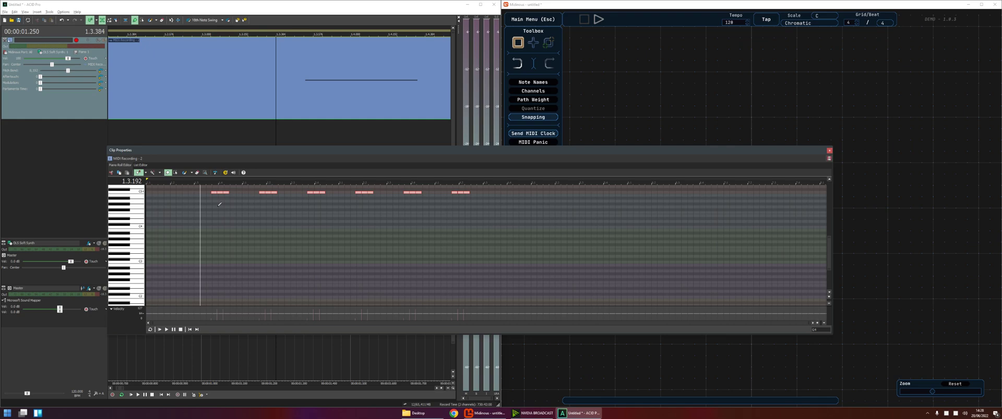
mouse_move(216, 172)
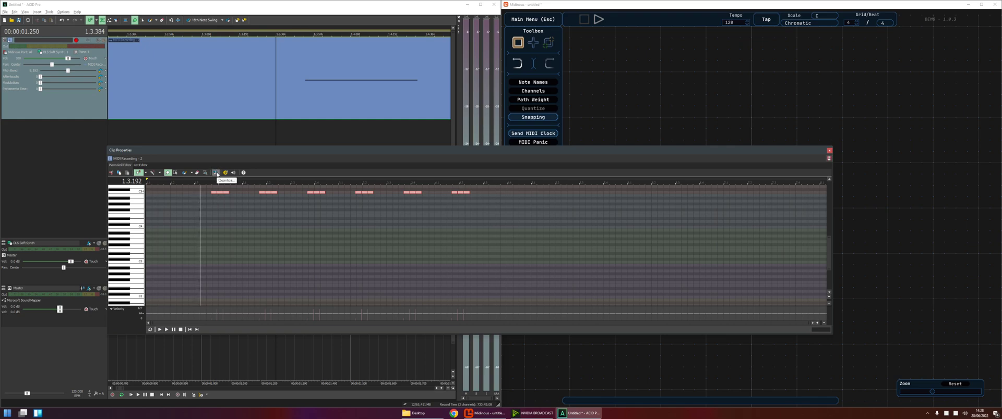
Quantize the clip's note start times to 16th notes and apply
left_click(215, 172)
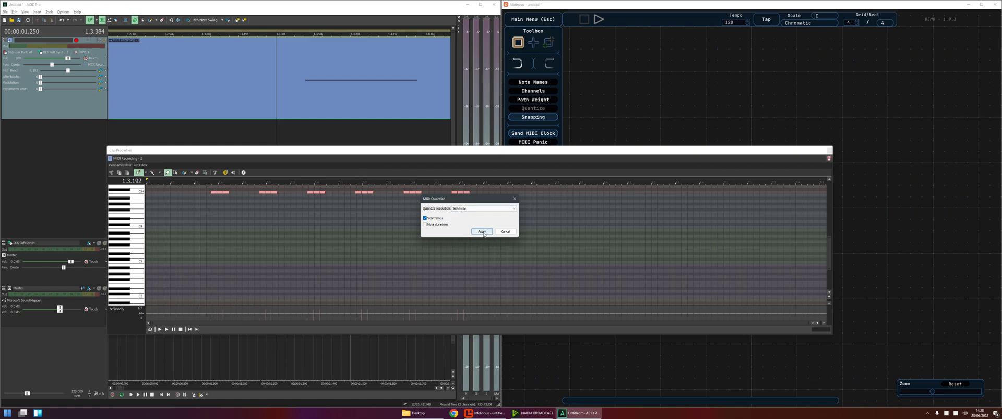
left_click(481, 231)
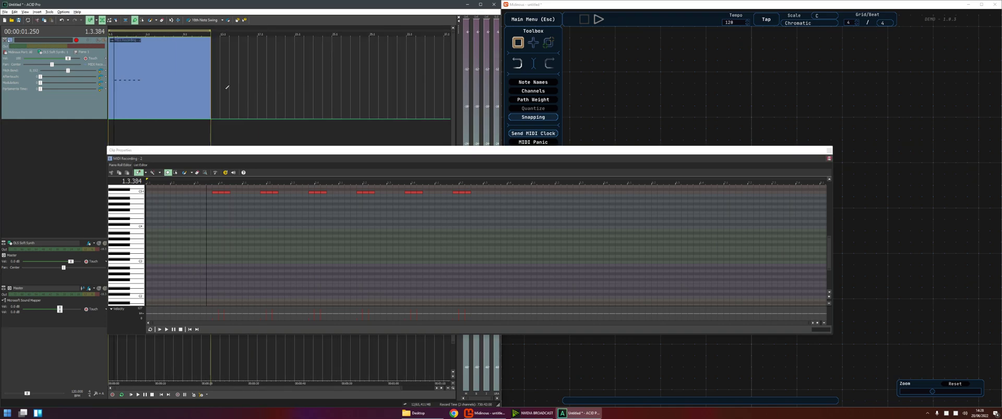
Trim the recorded MIDI clip's right edge to a short span at the start
left_click_drag(207, 80, 144, 86)
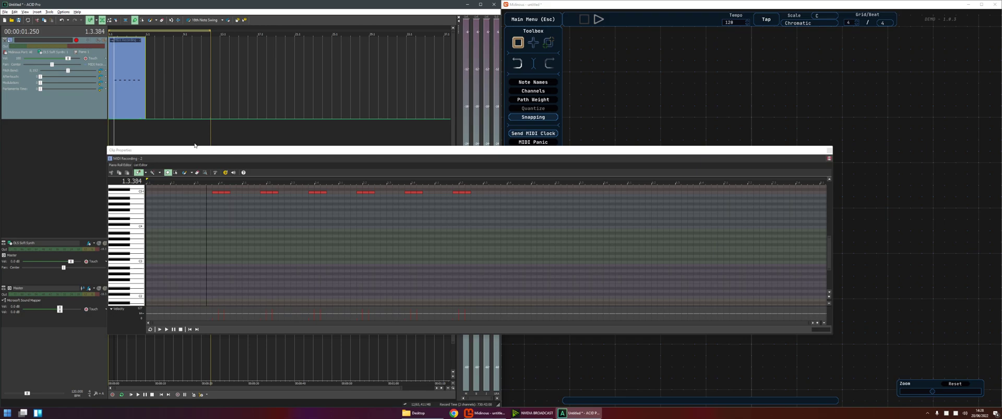
mouse_move(197, 155)
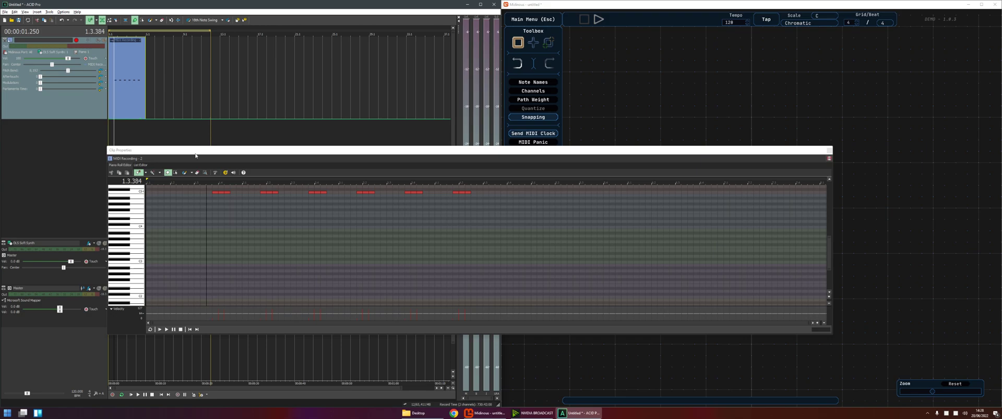